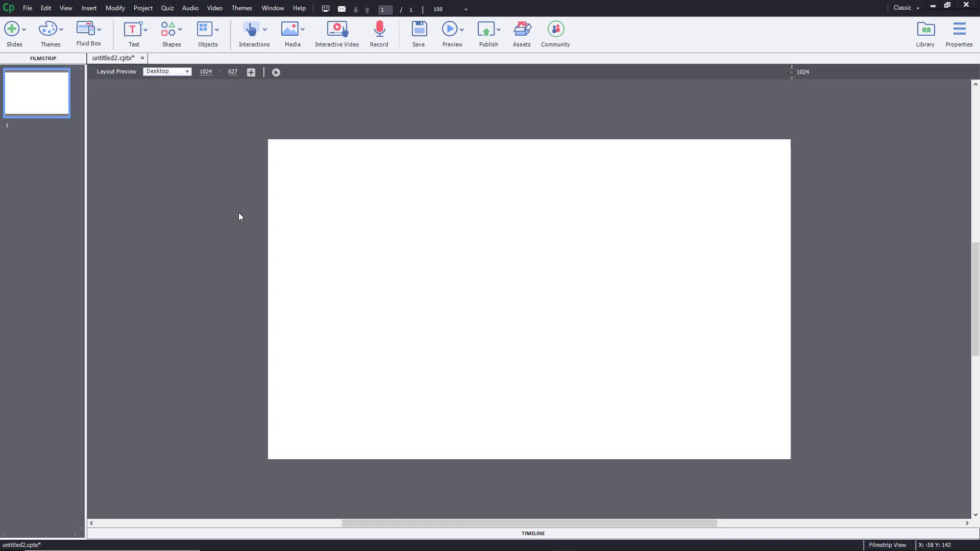
- Start an image import from Media > Image and select sunset-picture.jpg on the Desktop
left_click(292, 30)
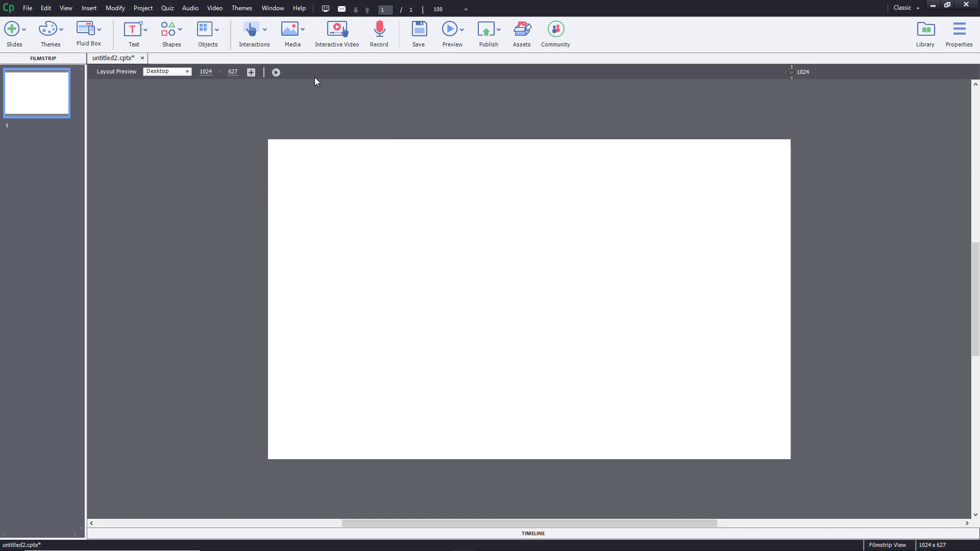
left_click(292, 31)
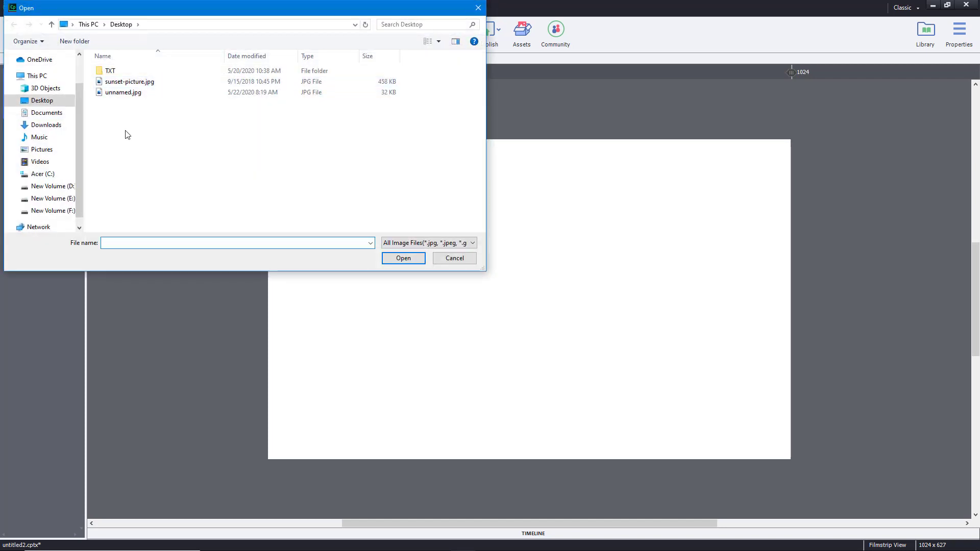
mouse_move(123, 92)
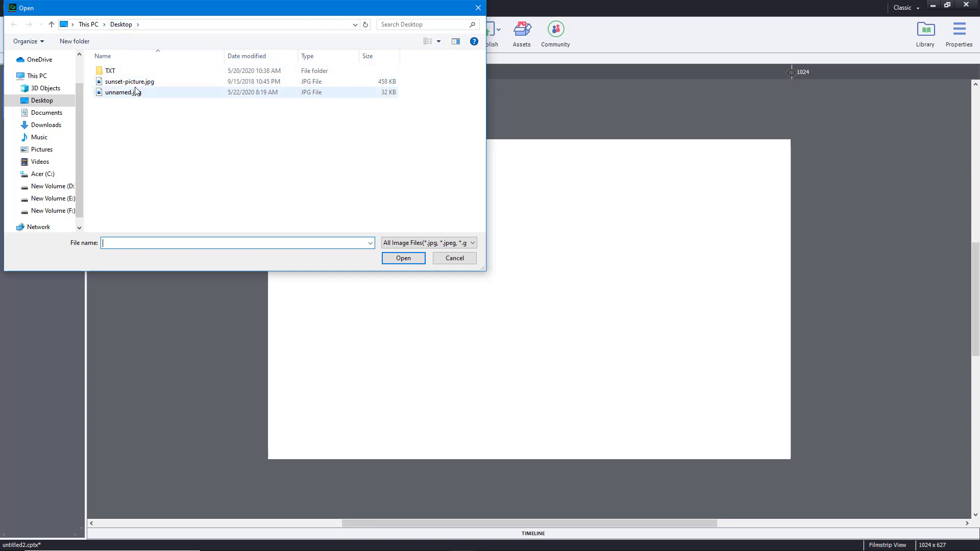
left_click(130, 82)
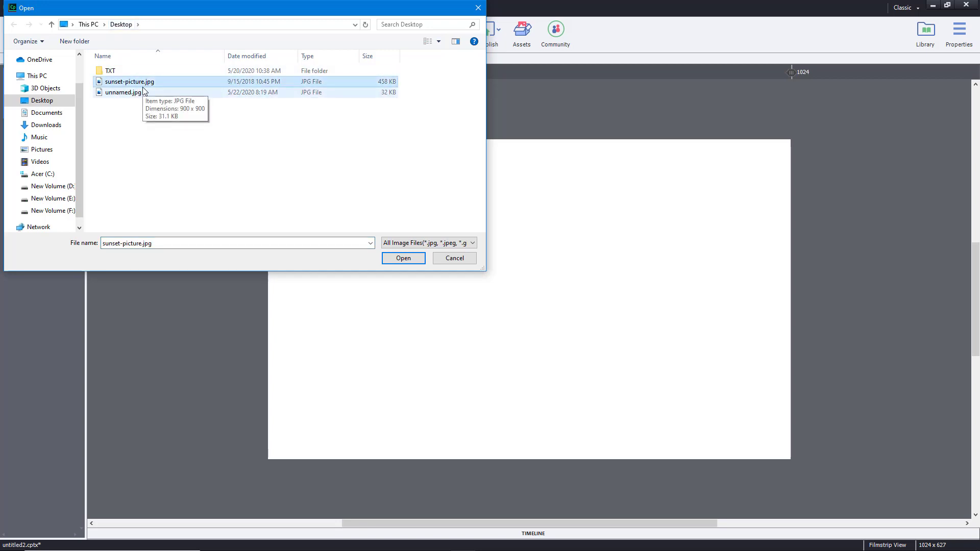
mouse_move(128, 81)
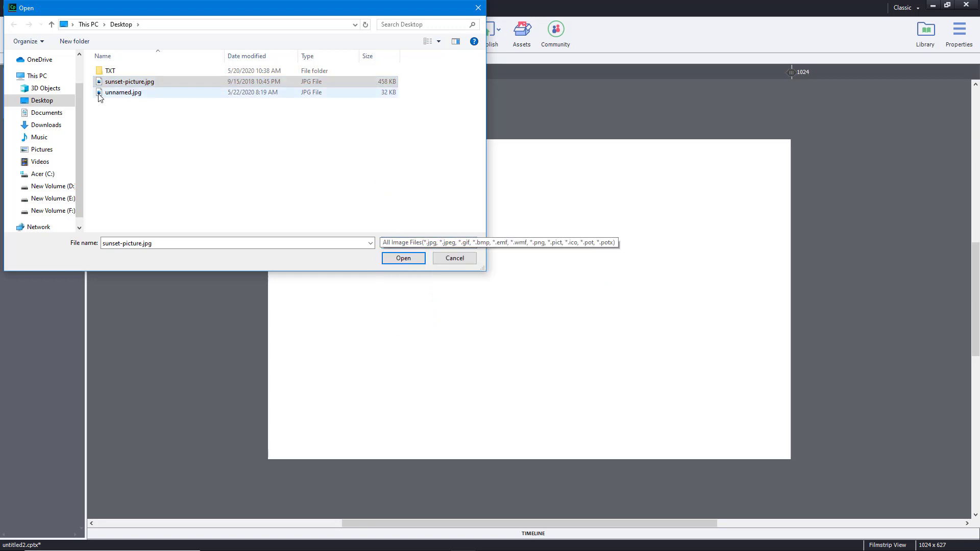
left_click(130, 81)
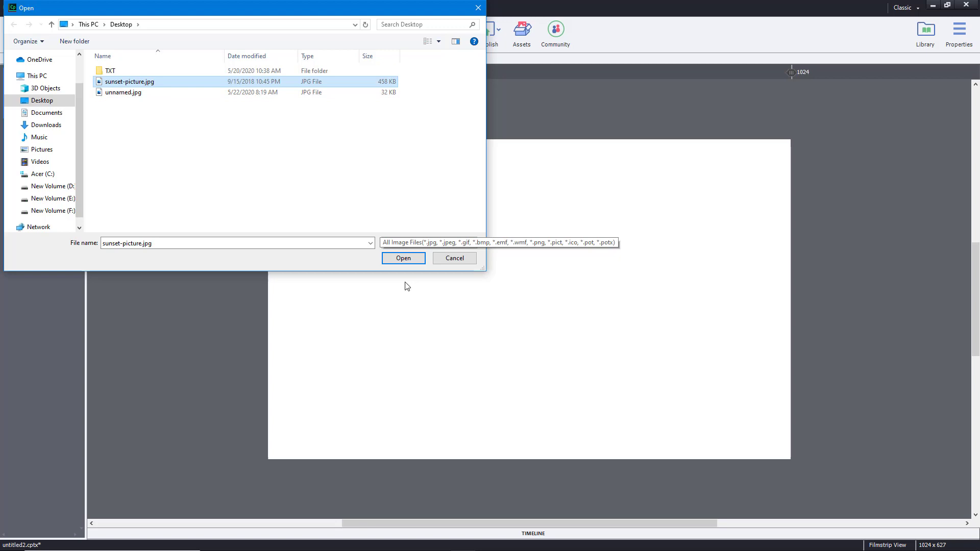
- Insert sunset-picture.jpg onto slide 1 from the Open dialog
left_click(402, 259)
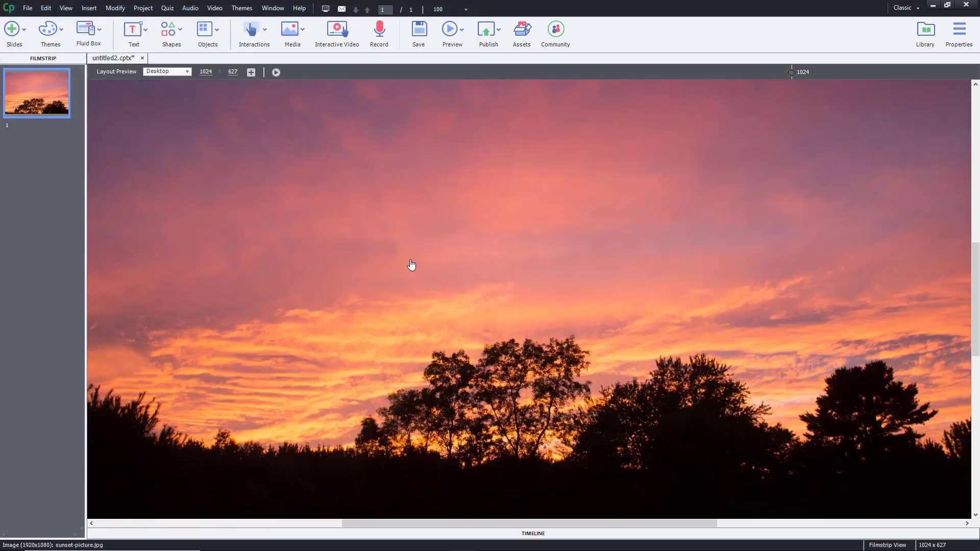
mouse_move(412, 264)
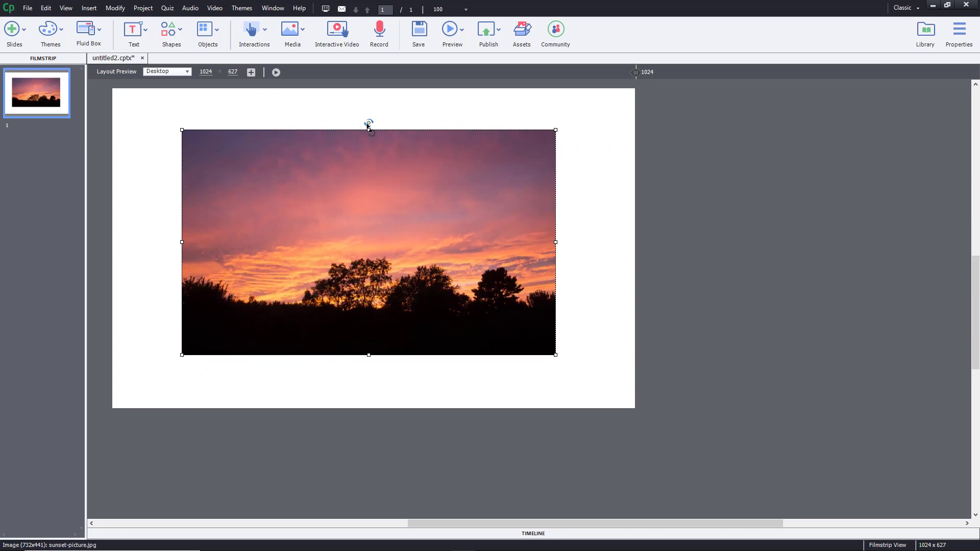
mouse_move(369, 125)
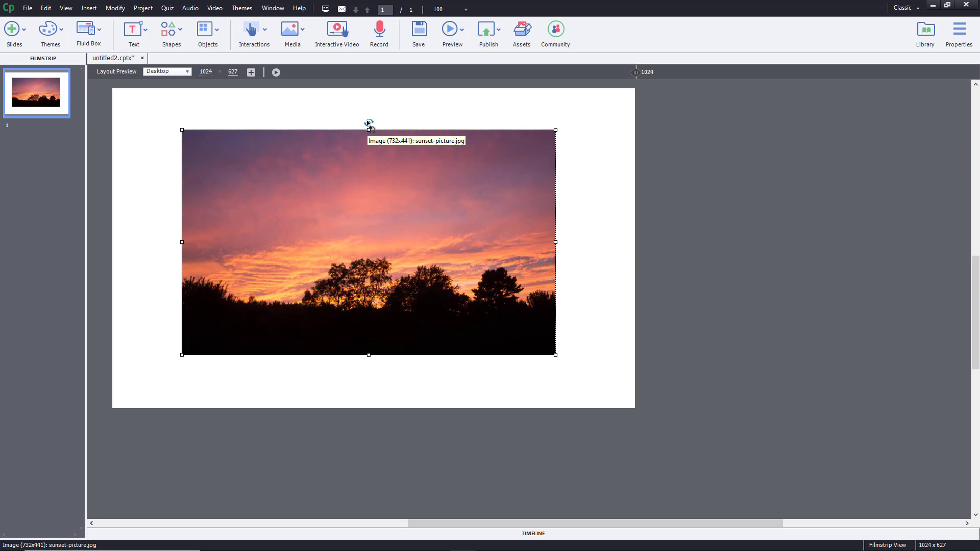
- Rotate the sunset picture to a tilt, briefly showing and hiding its Properties panel
left_click_drag(368, 122, 345, 124)
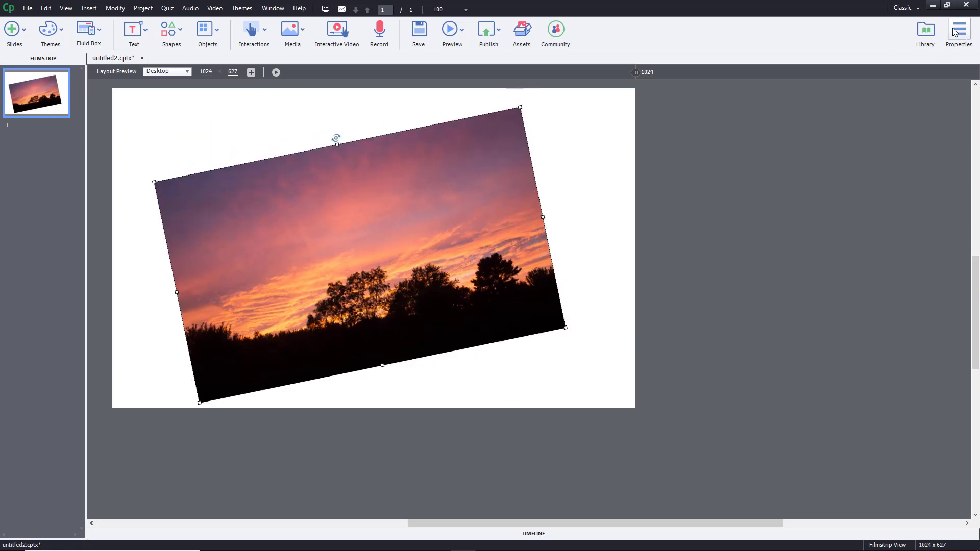
left_click(958, 29)
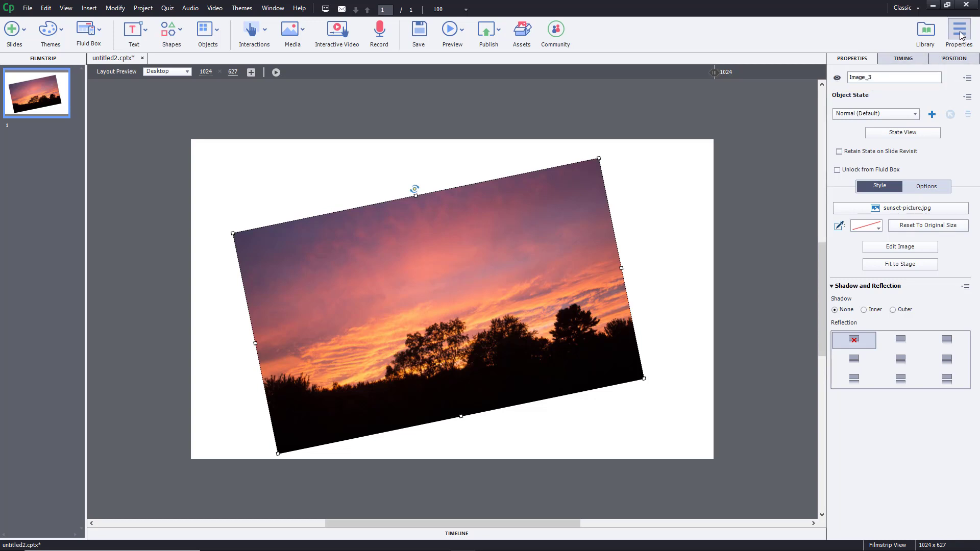
left_click(961, 31)
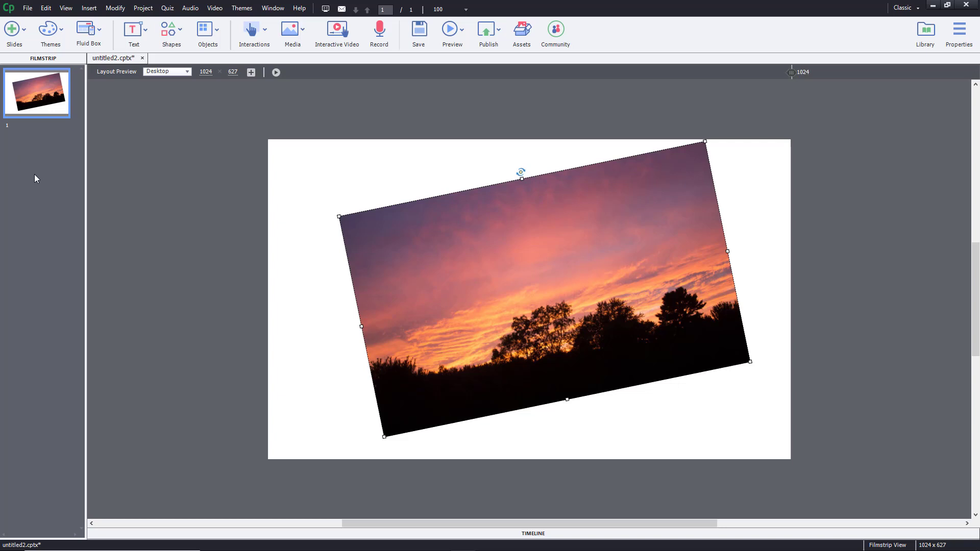
mouse_move(161, 282)
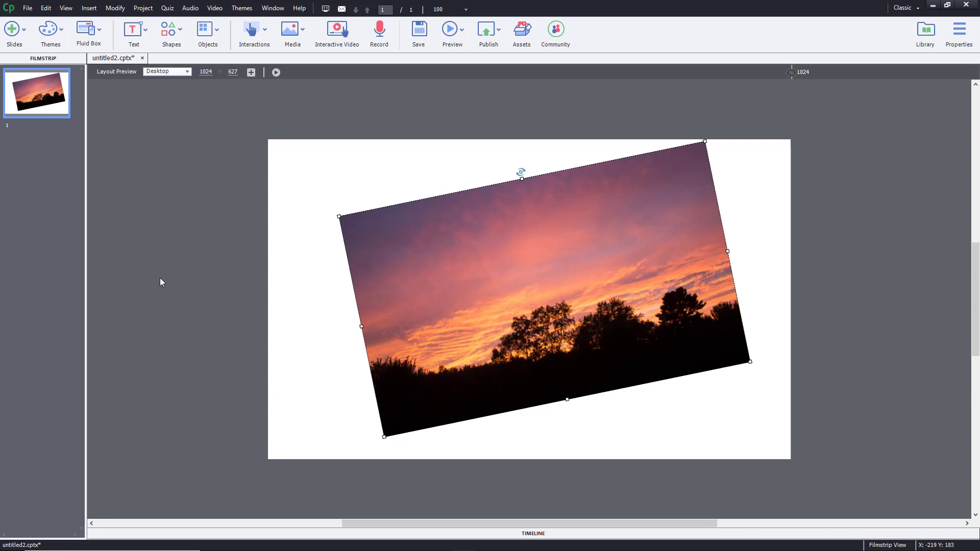
- Add a blank Content Slide as slide 2 and show the Fluid Box choices
left_click(14, 33)
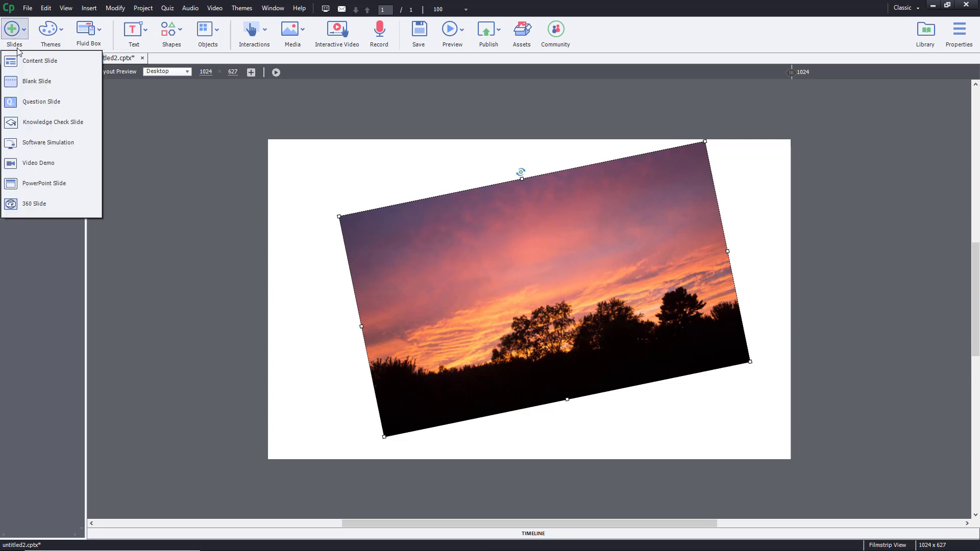
mouse_move(41, 61)
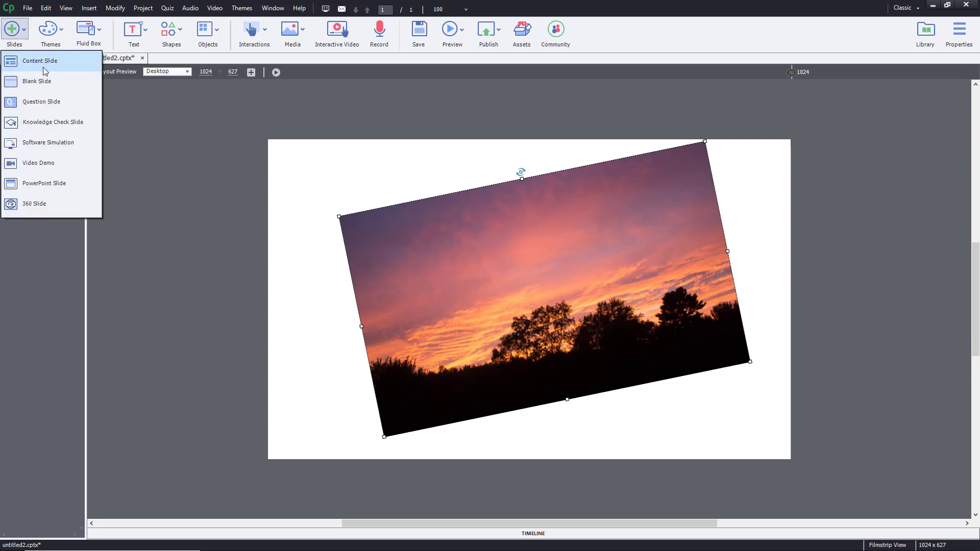
left_click(37, 81)
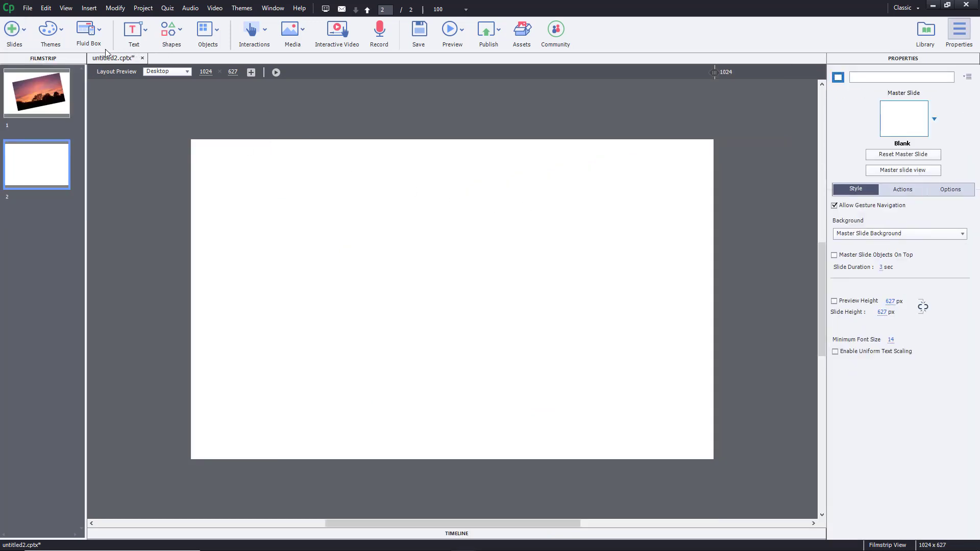
left_click(88, 31)
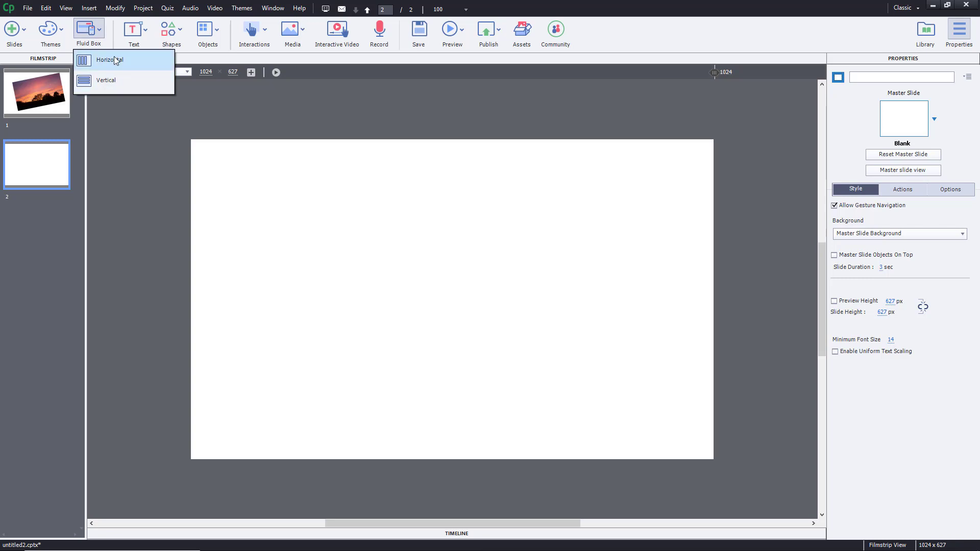
mouse_move(106, 80)
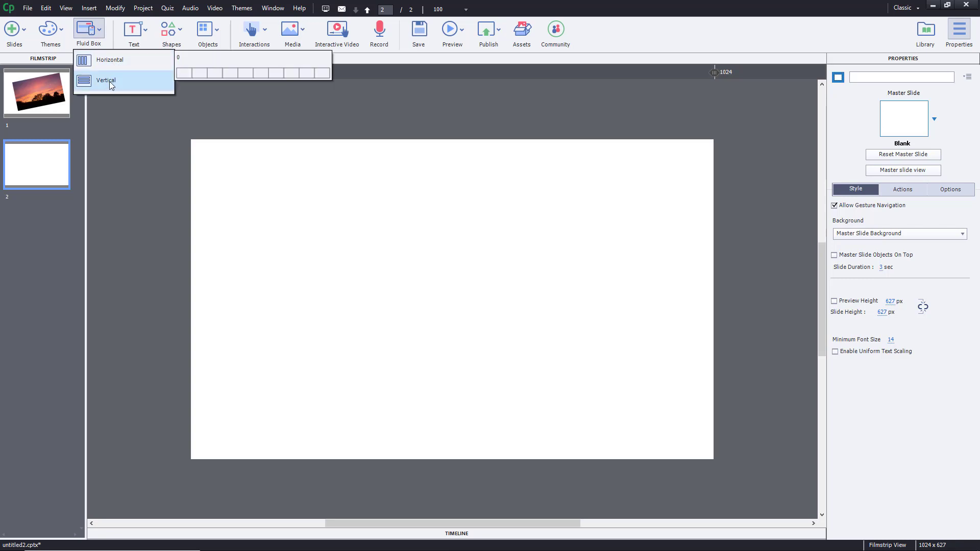
- Insert a Vertical fluid box with three stacked child boxes on slide 2
left_click(107, 80)
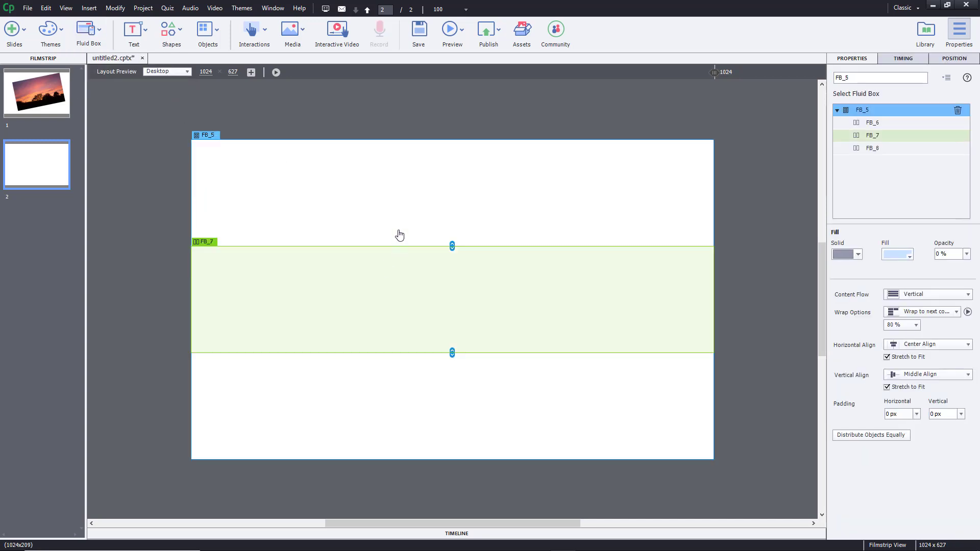
mouse_move(390, 288)
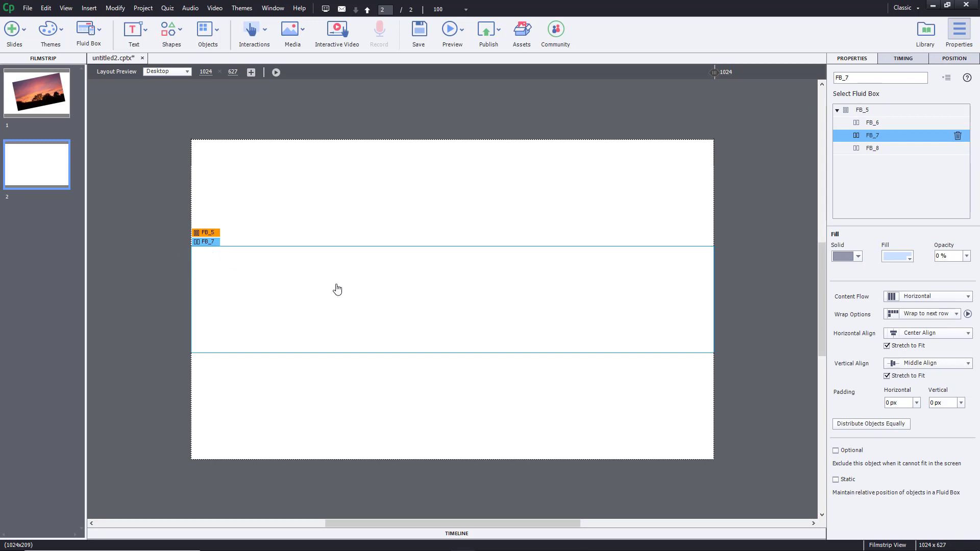
mouse_move(338, 287)
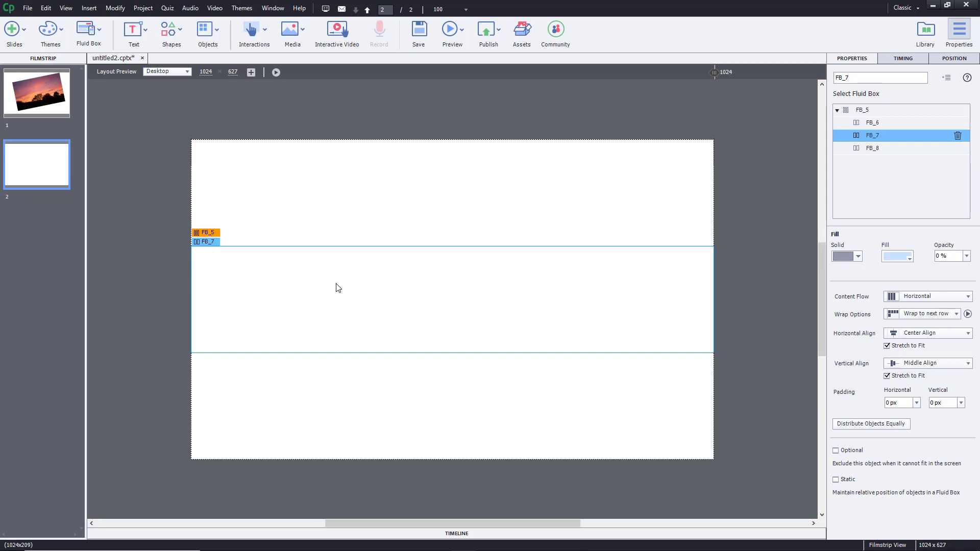
mouse_move(208, 29)
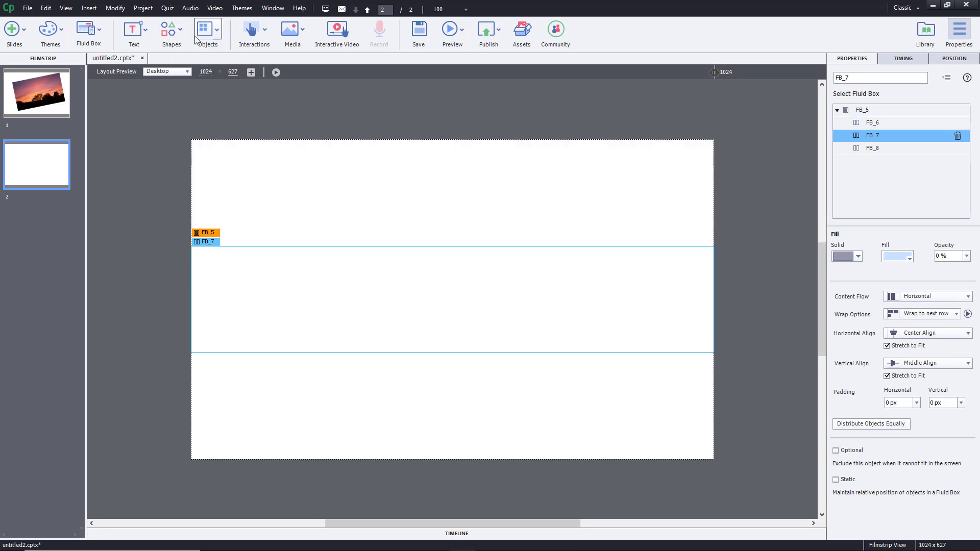
- Insert sunset-picture.jpg into the middle fluid box FB_7 via Media > Image
left_click(292, 32)
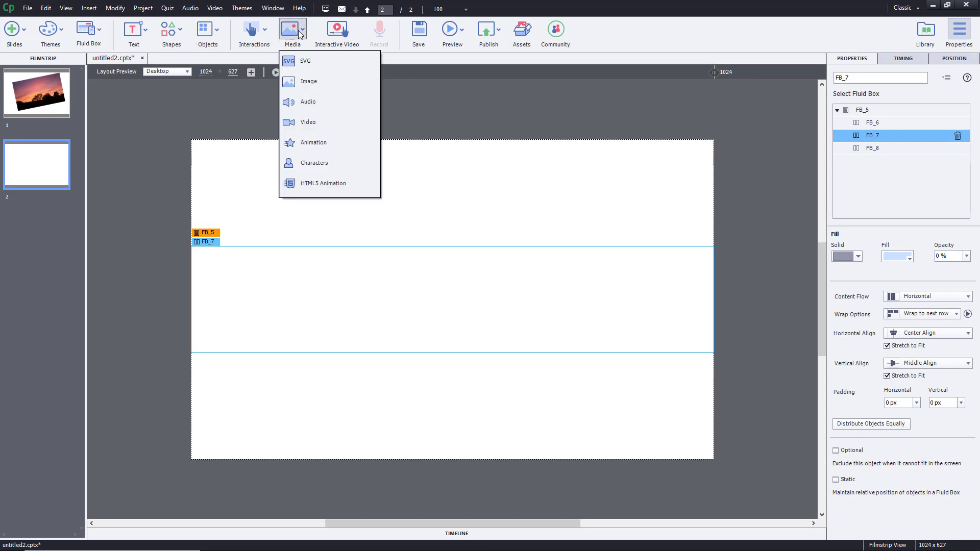
mouse_move(308, 81)
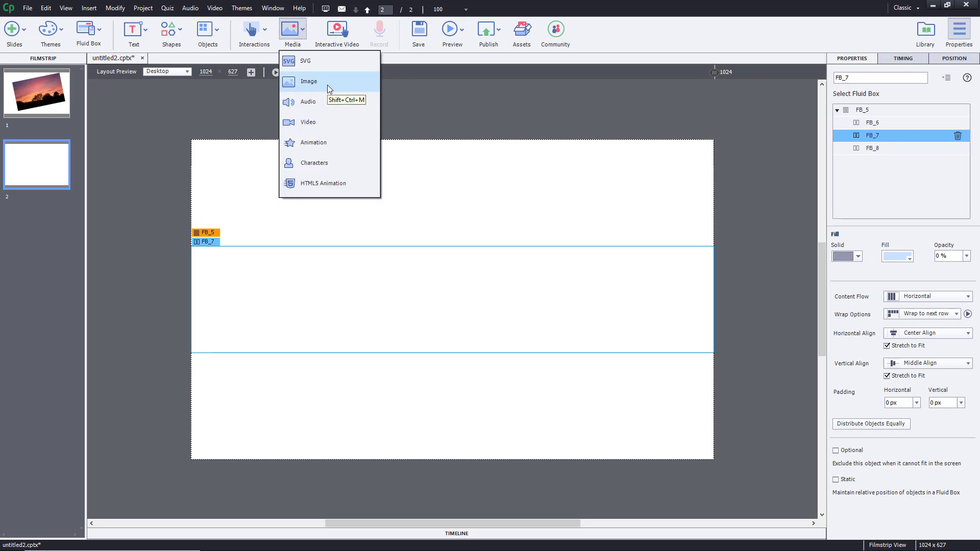
left_click(309, 82)
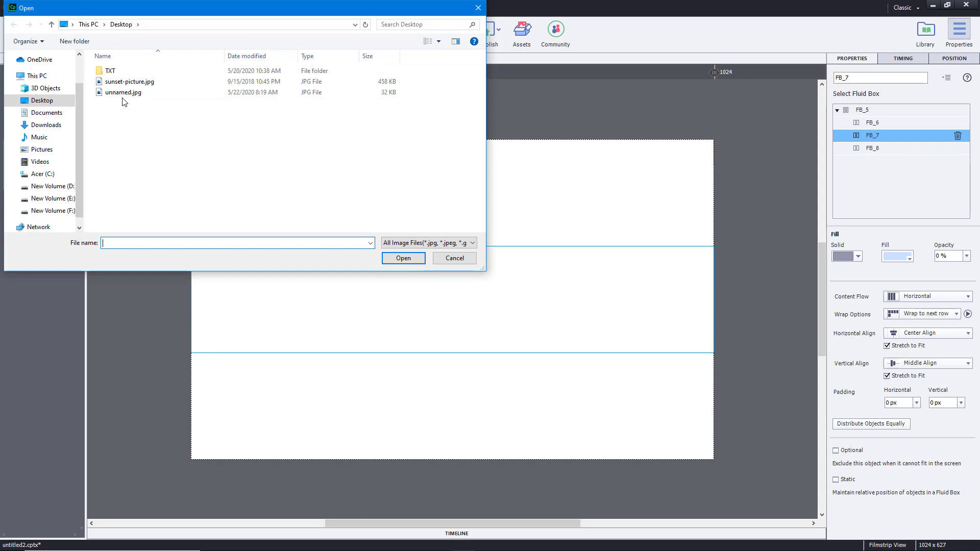
left_click(130, 81)
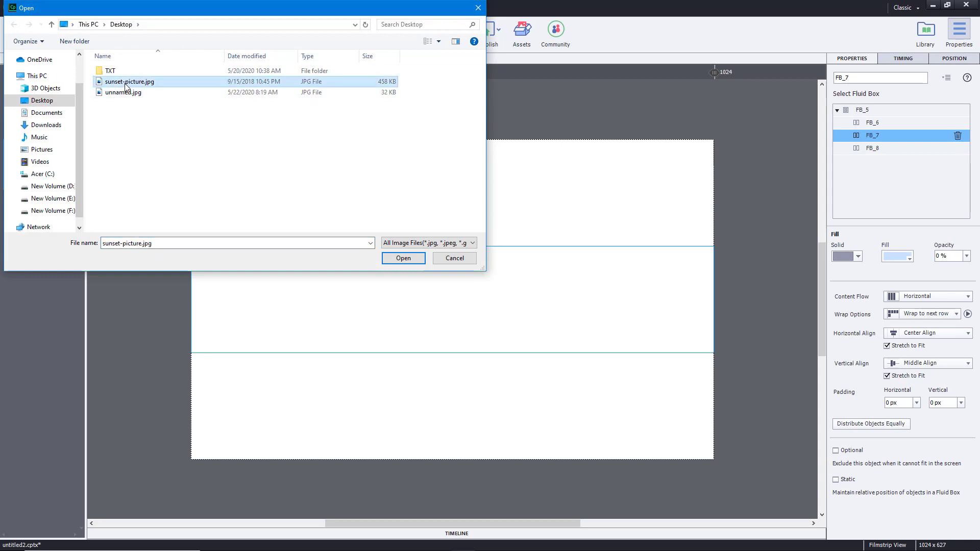
left_click(404, 259)
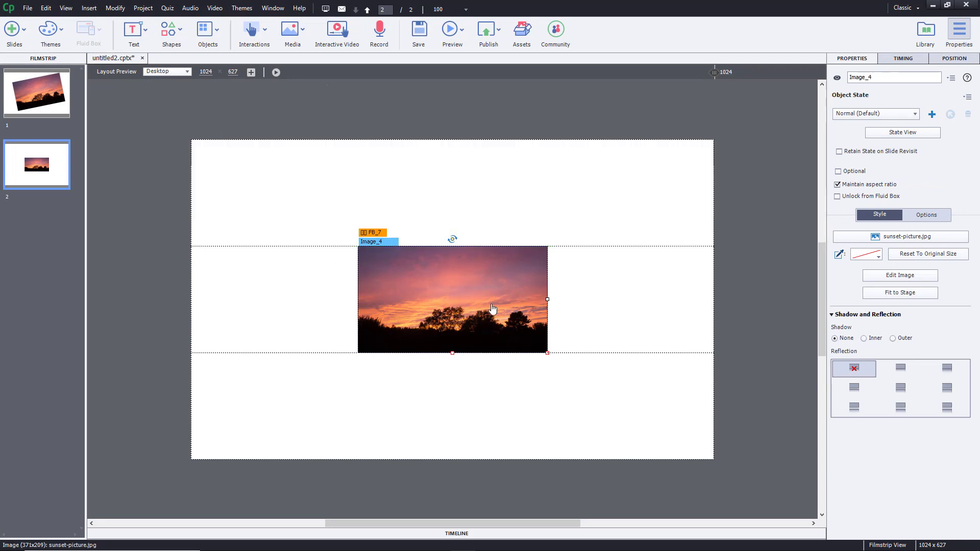
mouse_move(457, 288)
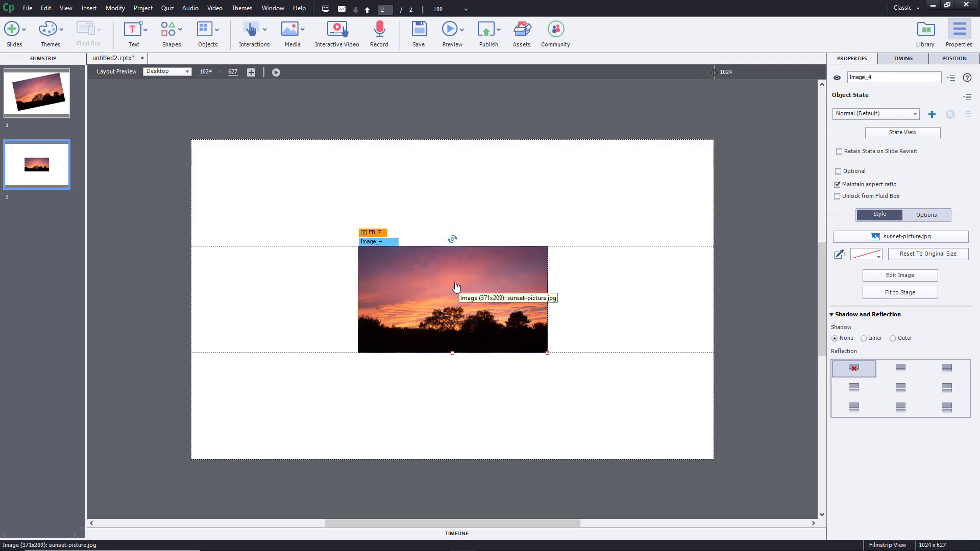
mouse_move(889, 321)
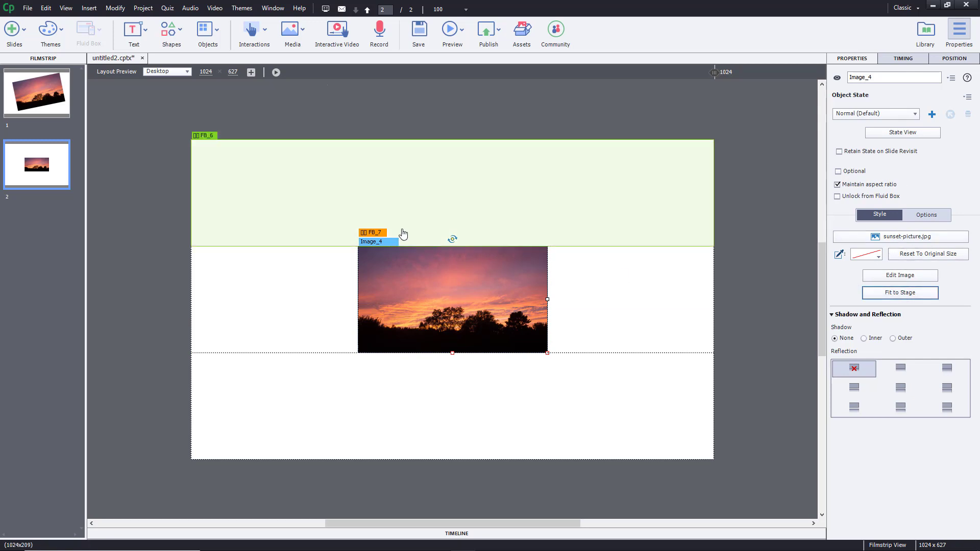
- Select parent fluid box FB_5 and enlarge the middle row with its divider handles
left_click(206, 135)
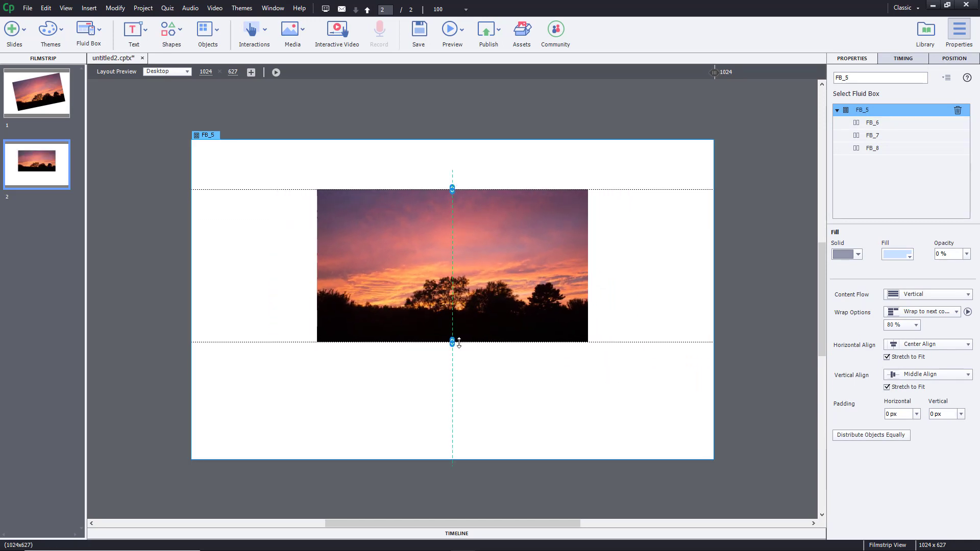
left_click(451, 265)
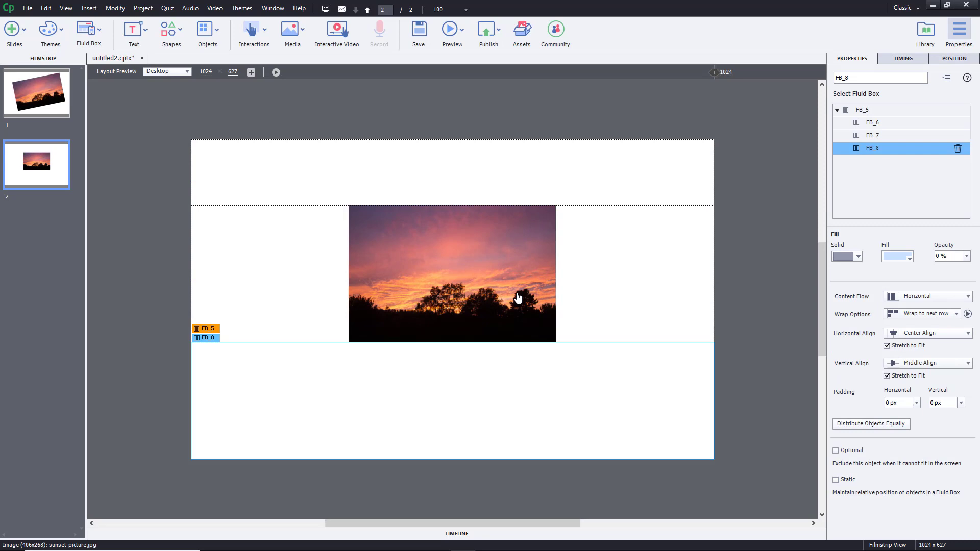
- Choose FB_7 in the Properties panel's Select Fluid Box list
left_click(872, 134)
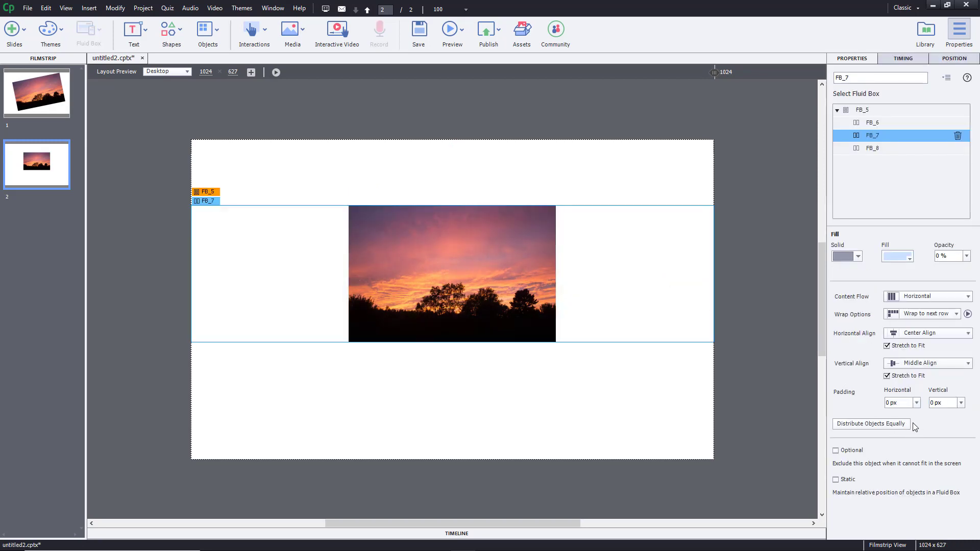
mouse_move(675, 271)
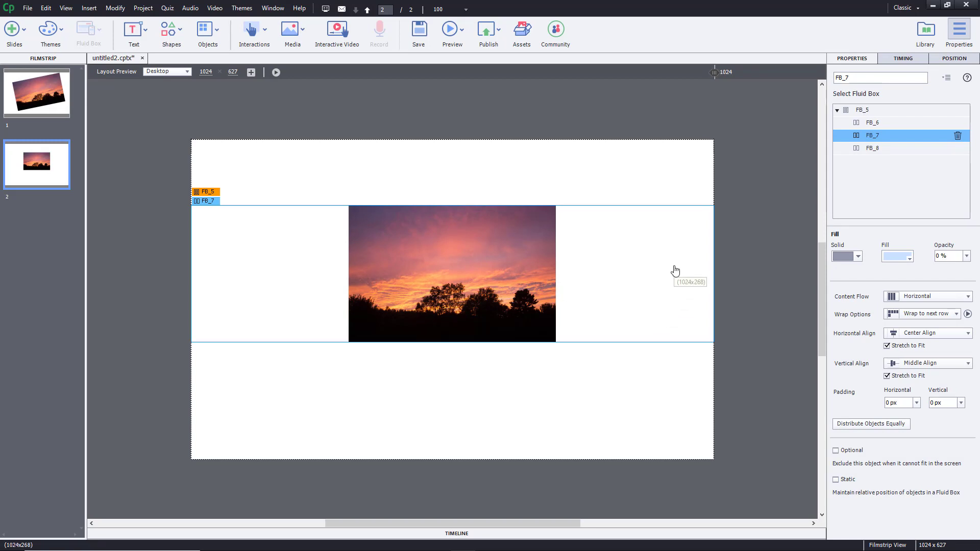
mouse_move(849, 399)
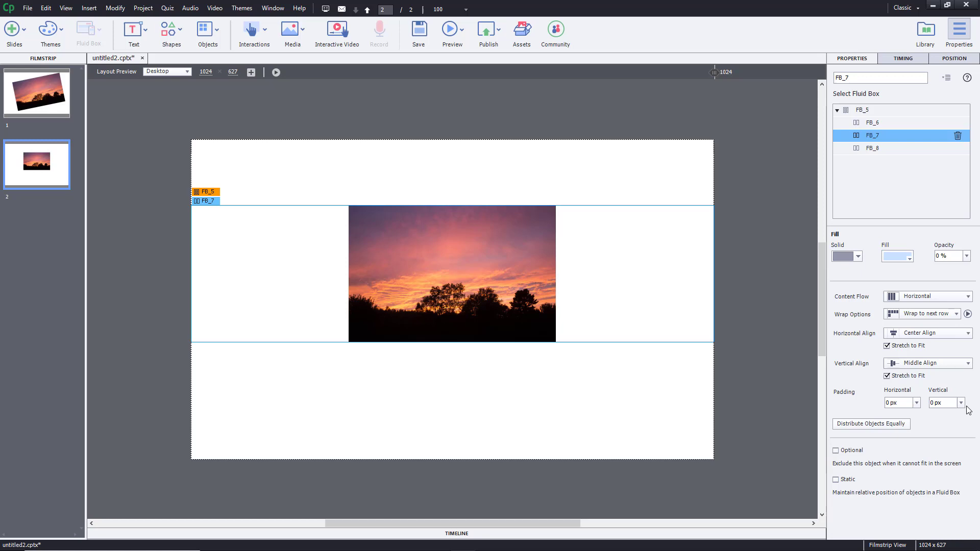
- Set FB_7's vertical padding to 50 px, then select the value to enter 100
left_click(961, 403)
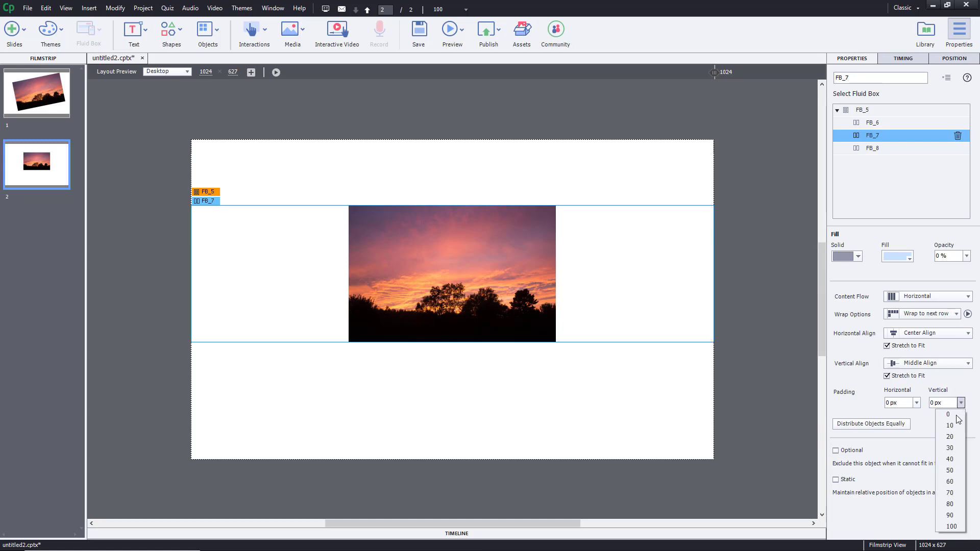
left_click(949, 471)
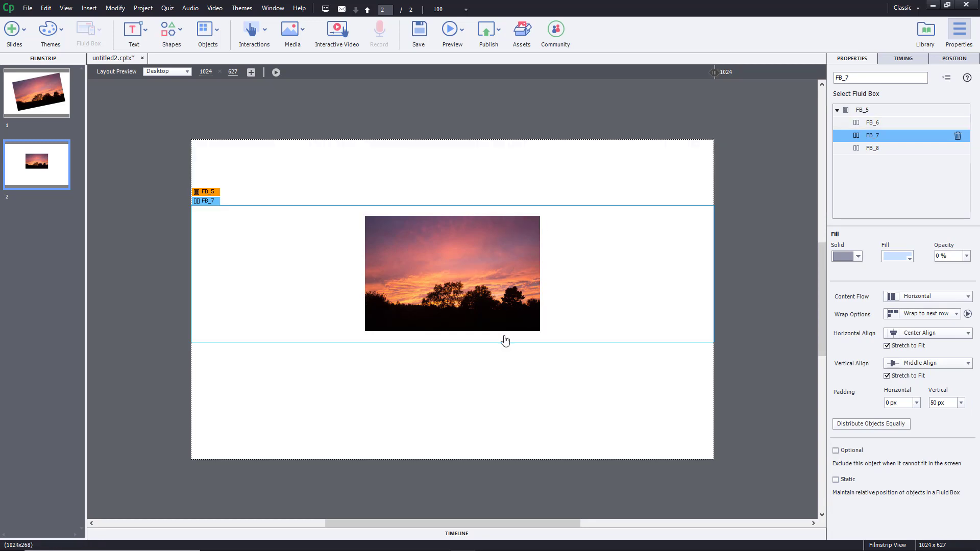
triple_click(943, 403)
type("100")
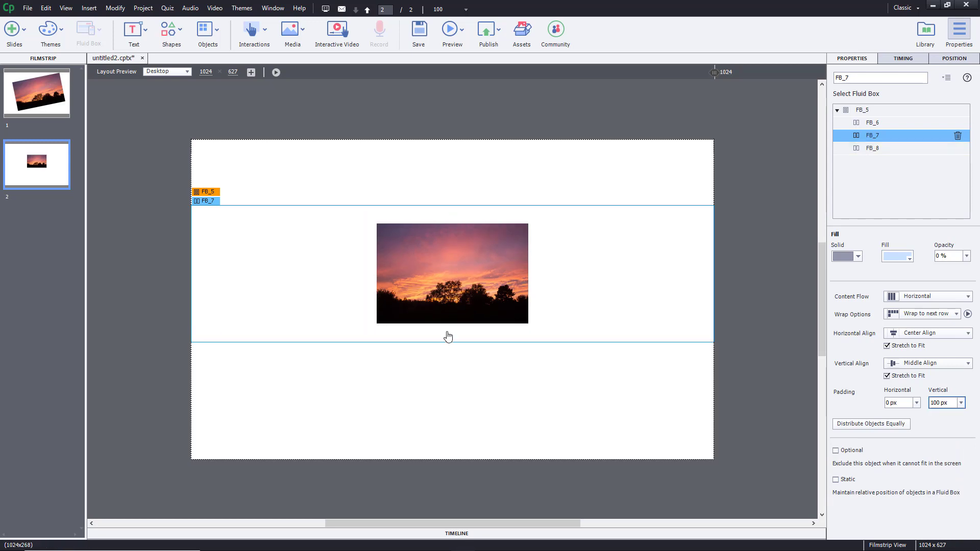
mouse_move(487, 338)
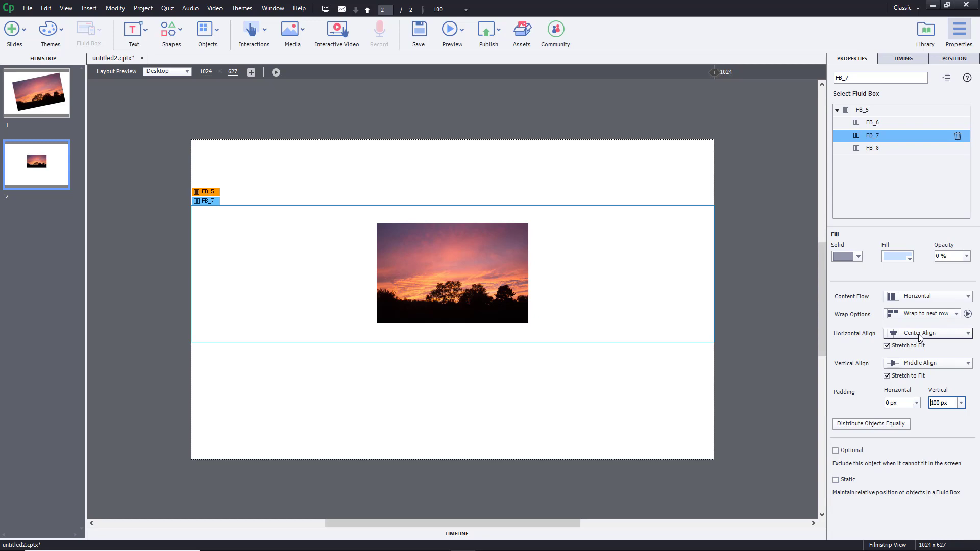
- Try Left and Right horizontal alignment with horizontal padding, settling on Center Align
left_click(920, 333)
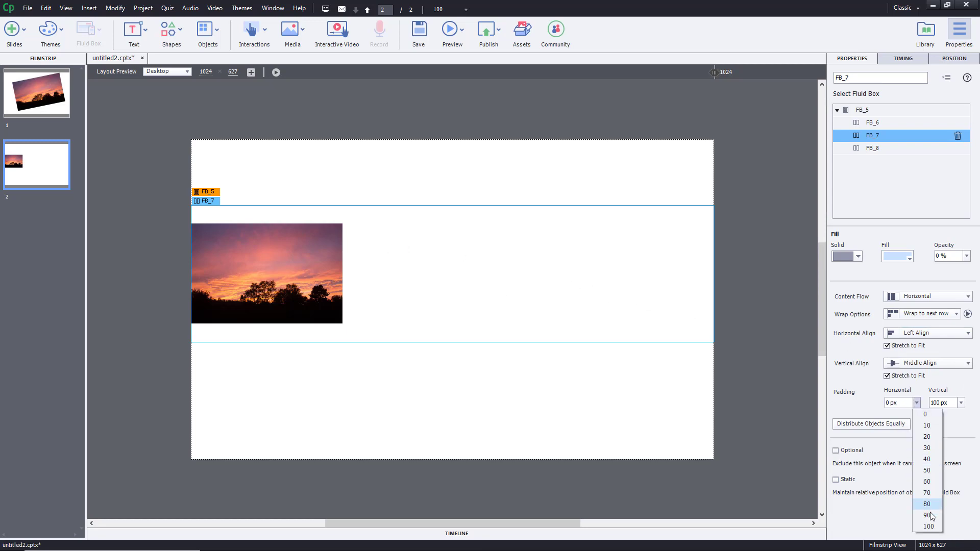
left_click(930, 527)
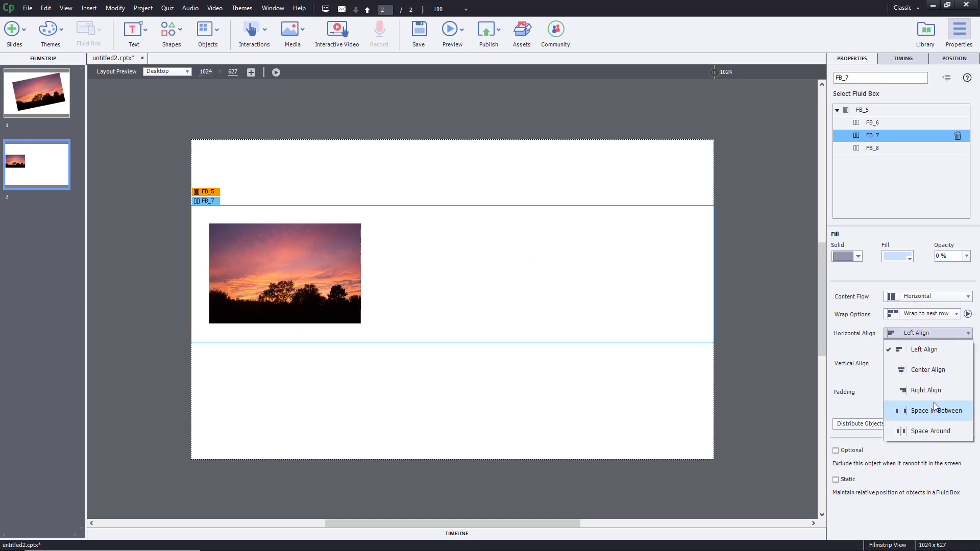
left_click(925, 390)
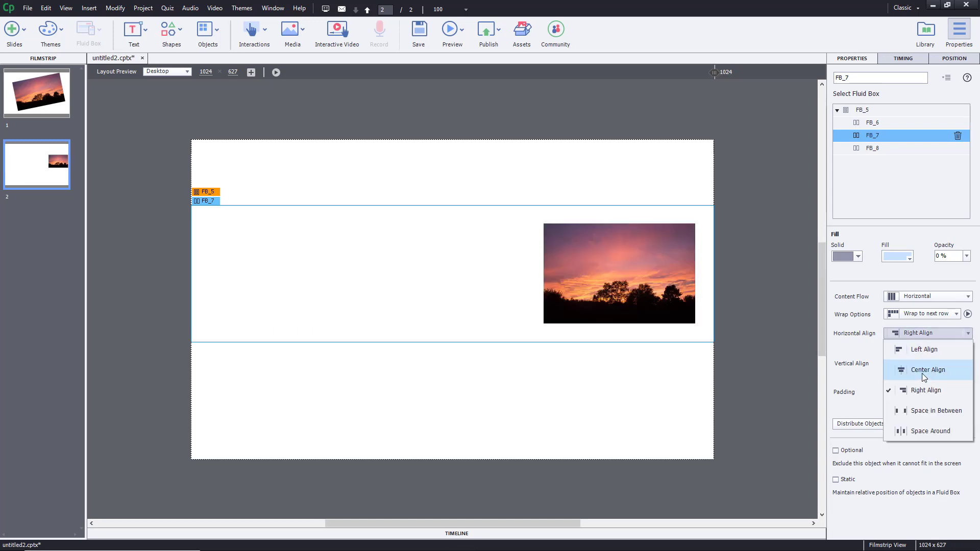
left_click(928, 369)
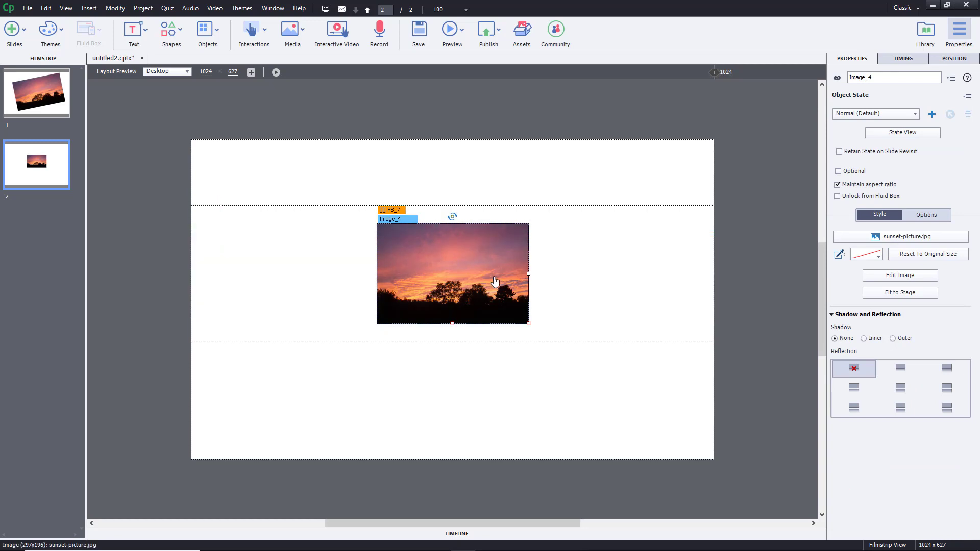
- Paste a second sunset image beside the first and select the FB_7 fluid box
key("ctrl+v")
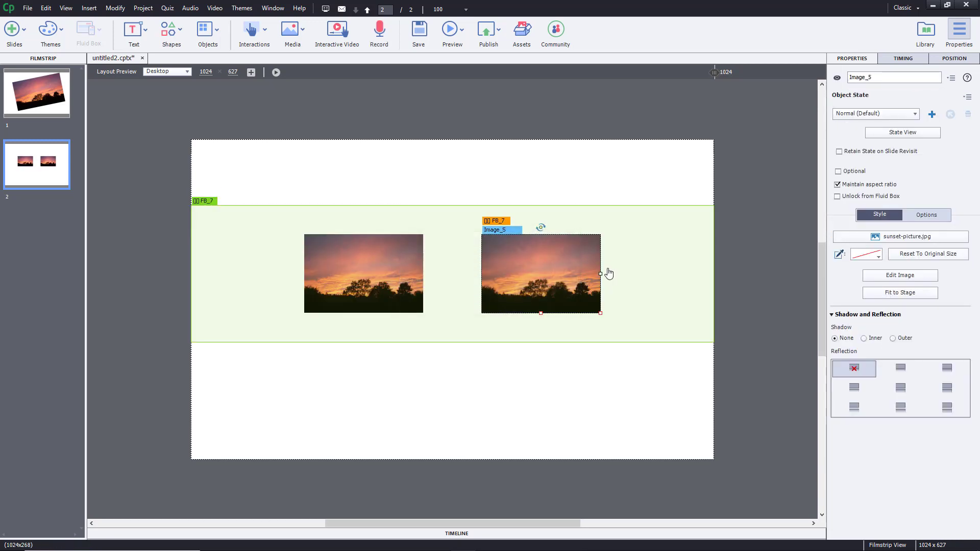
left_click(364, 273)
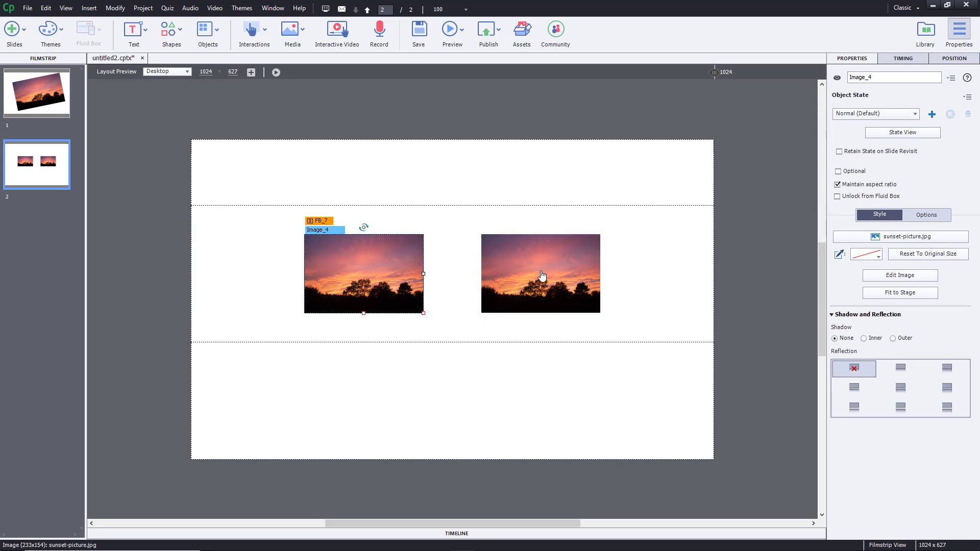
left_click(541, 274)
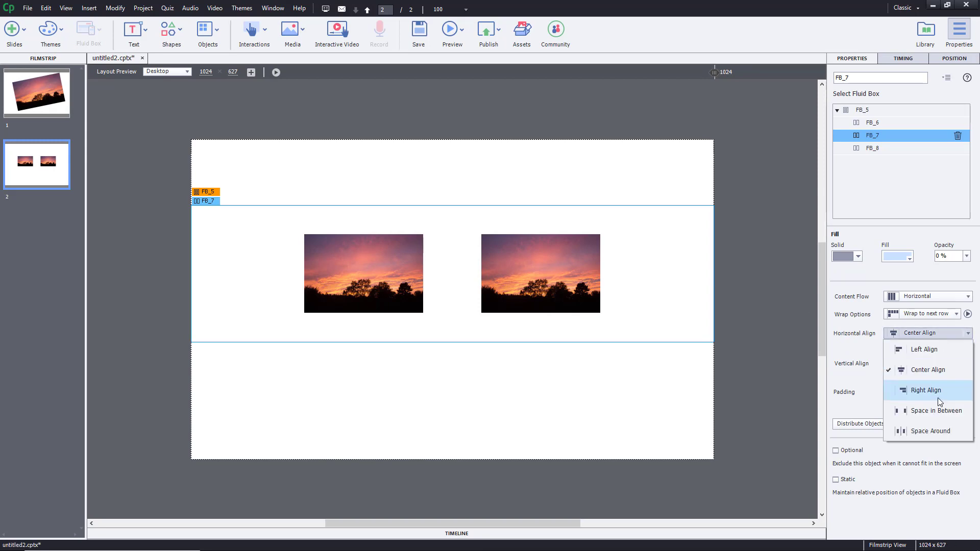
- Set FB_7's horizontal alignment to Right Align, then to Space in Between
left_click(928, 390)
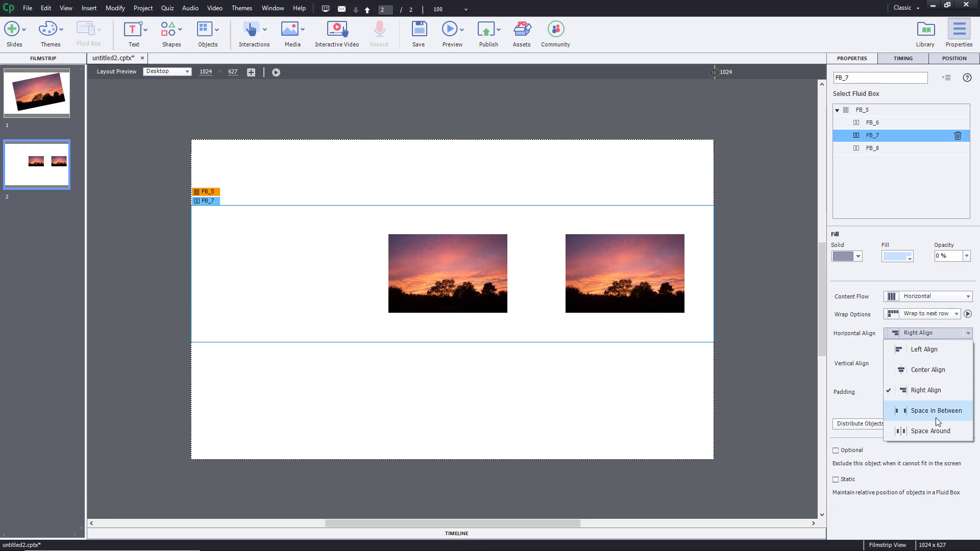
left_click(936, 410)
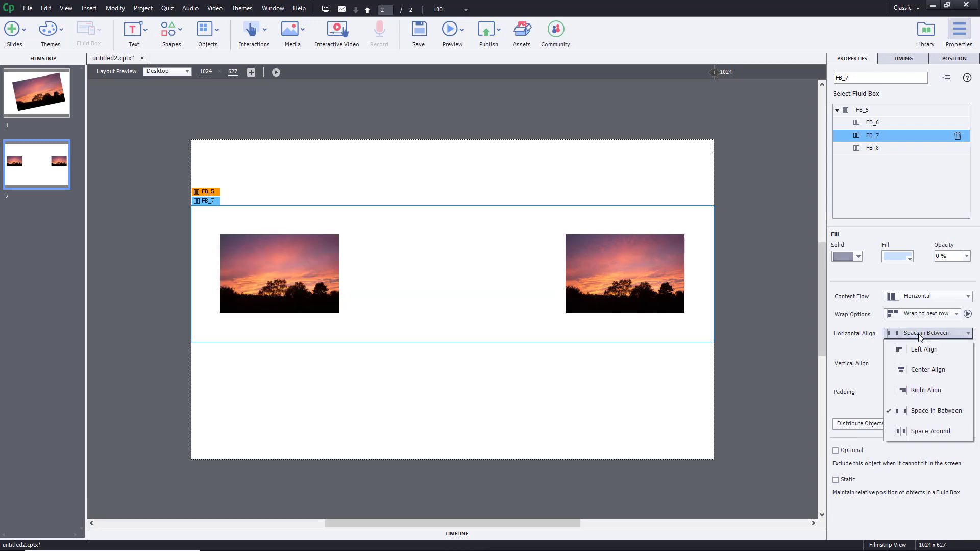
mouse_move(931, 432)
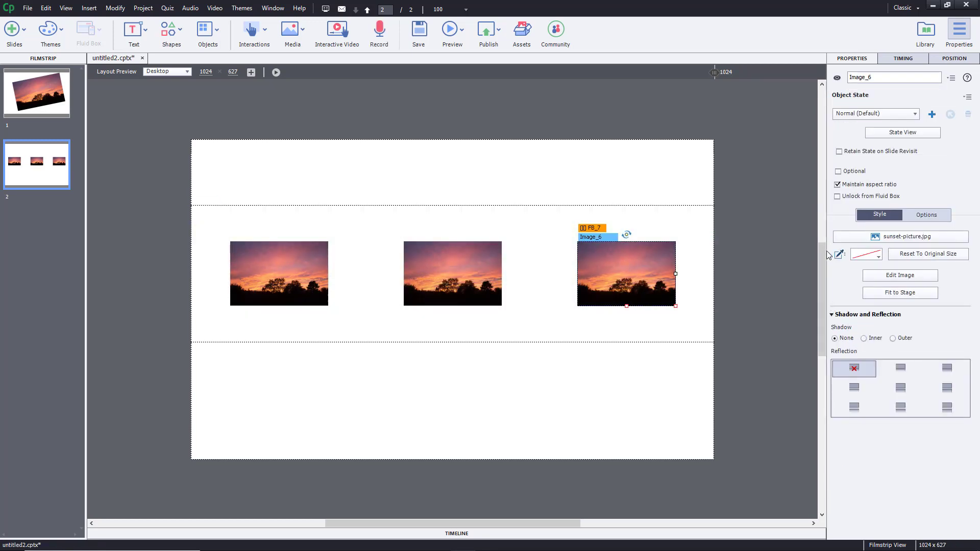
- Give FB_7 50 px padding and change horizontal alignment from Space in Between to Space Around
left_click(206, 201)
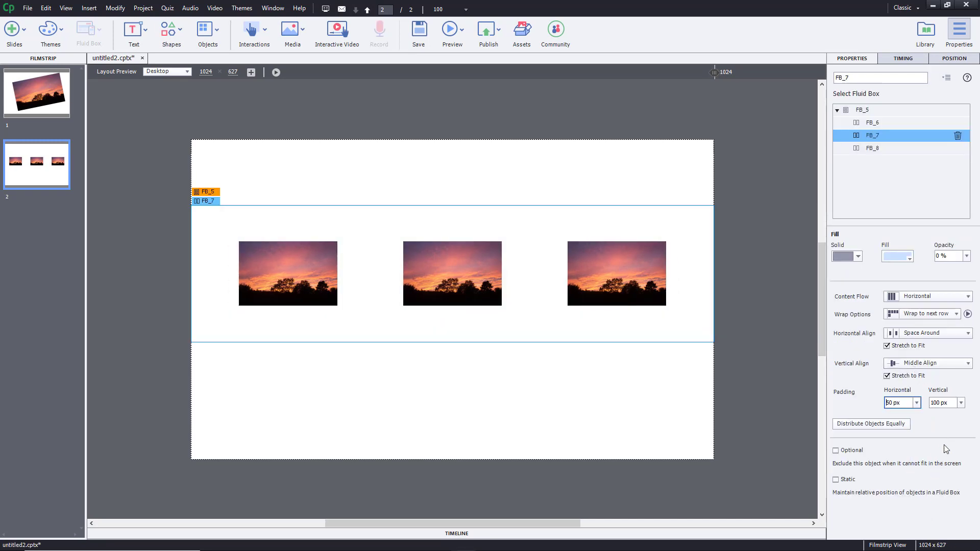
triple_click(944, 403)
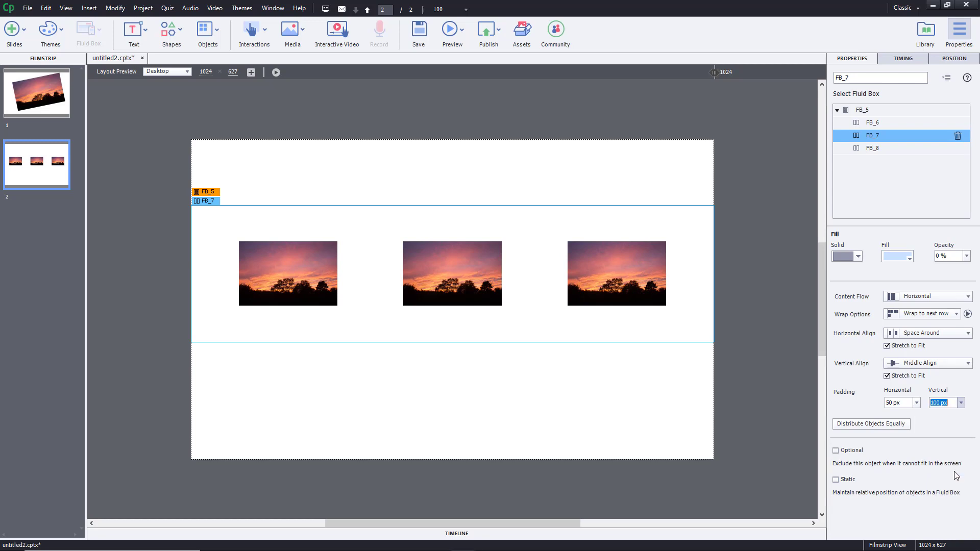
left_click(970, 332)
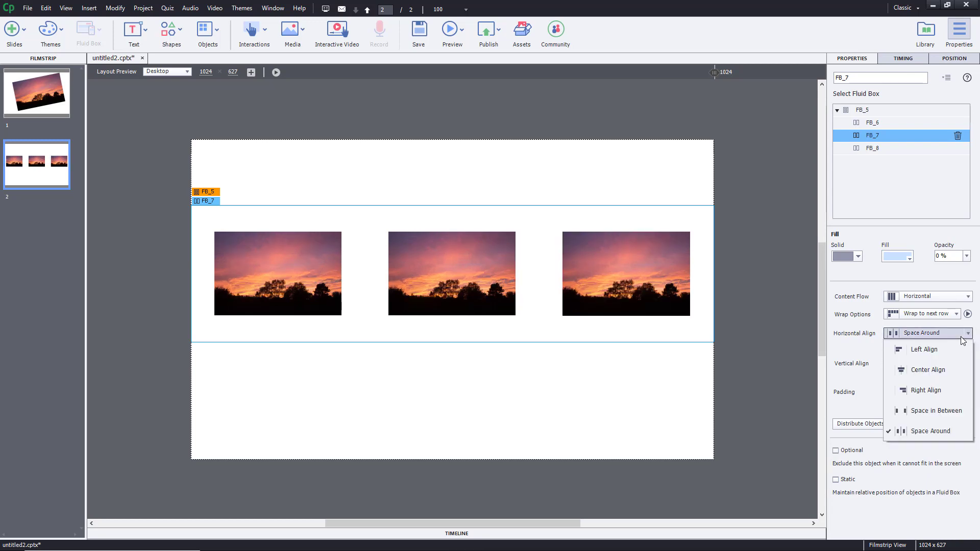
left_click(929, 410)
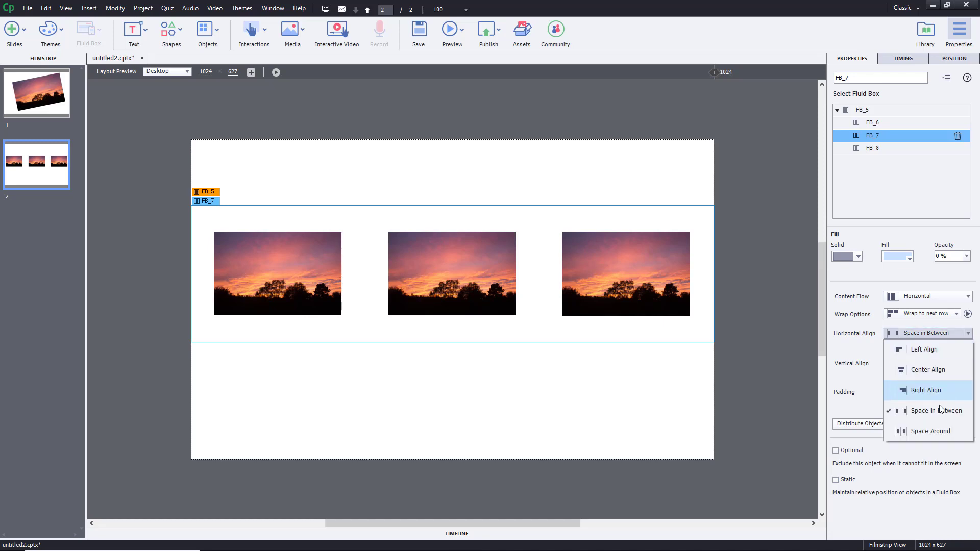
left_click(931, 431)
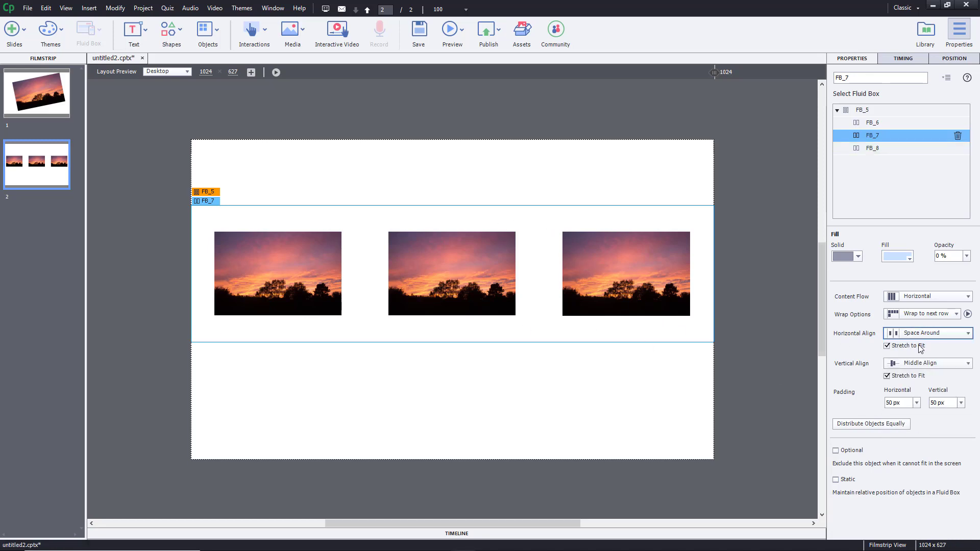
mouse_move(935, 351)
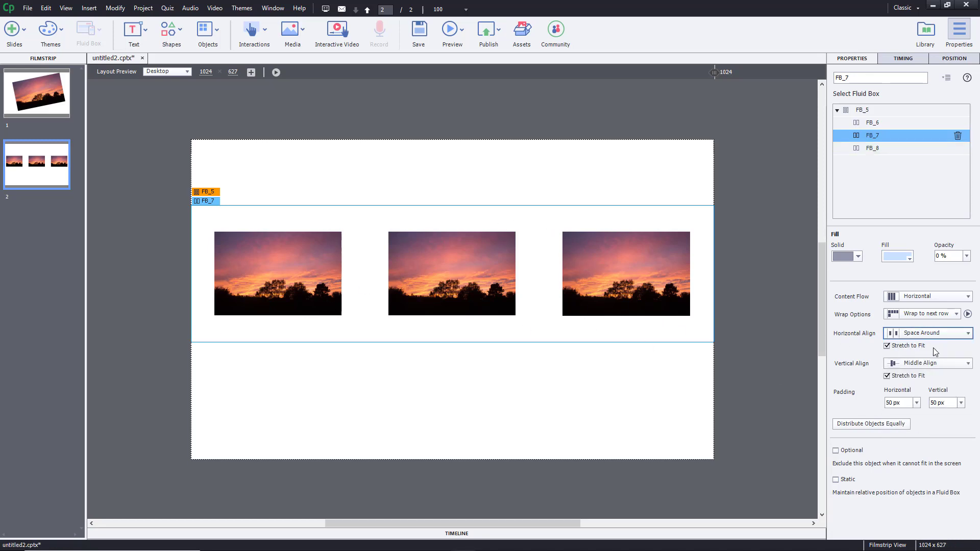
mouse_move(937, 370)
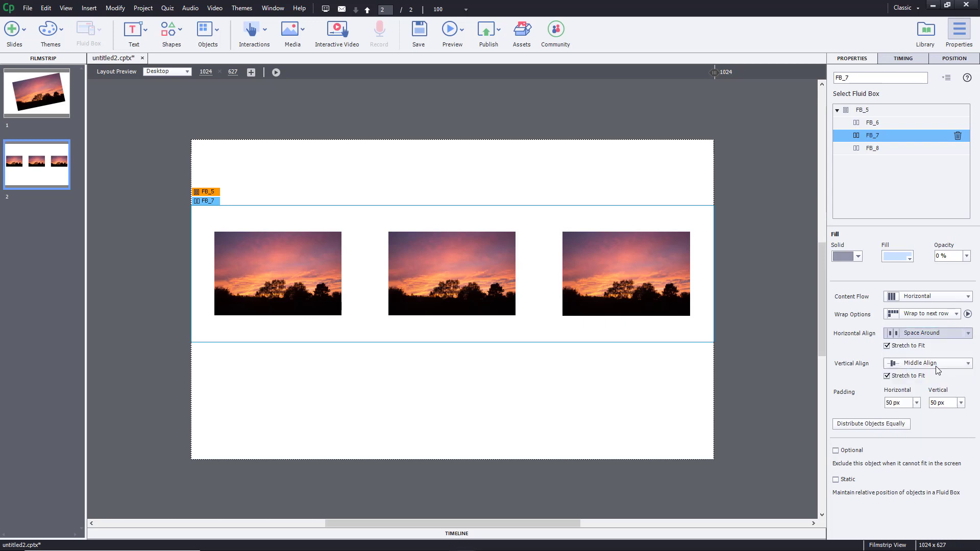
left_click(452, 273)
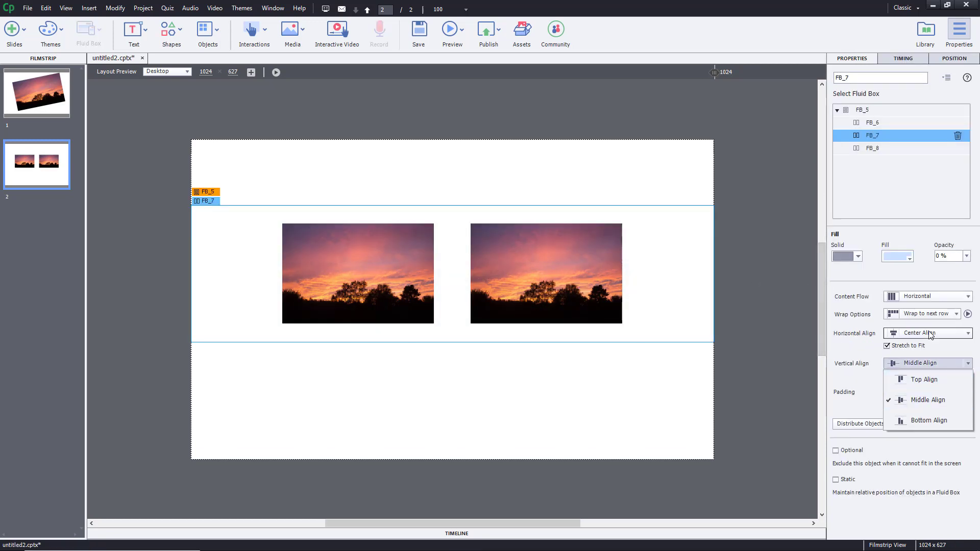
- Try Right Align, then spread the two sunset images with Space in Between
left_click(927, 333)
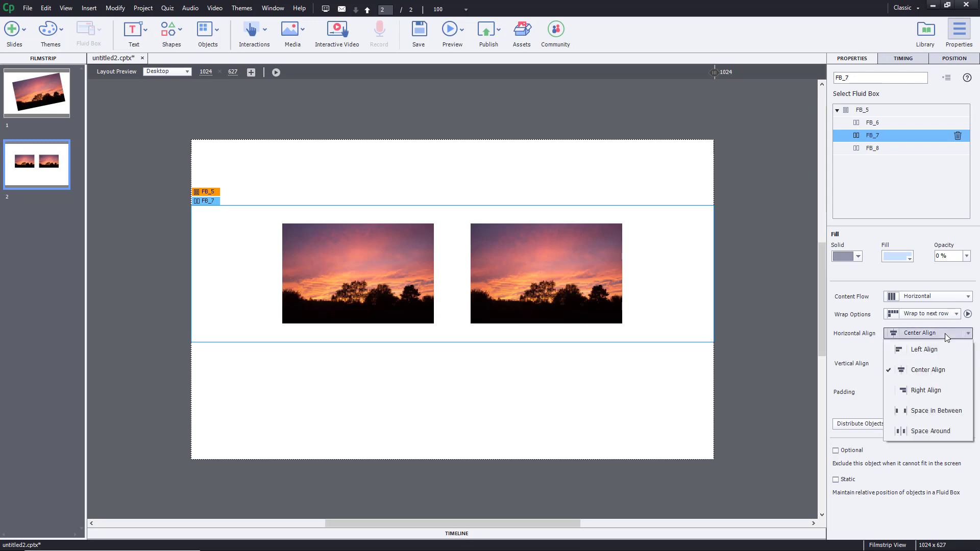
left_click(925, 390)
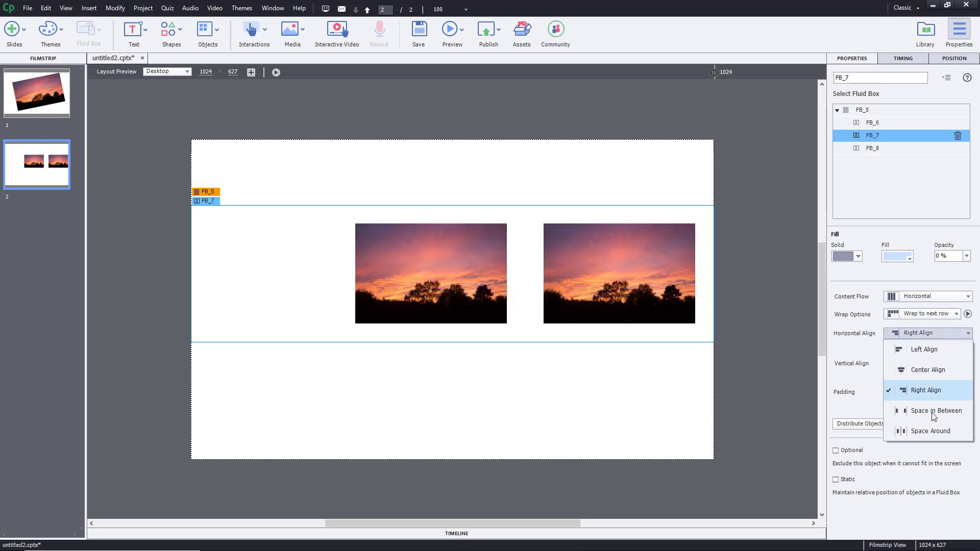
left_click(933, 431)
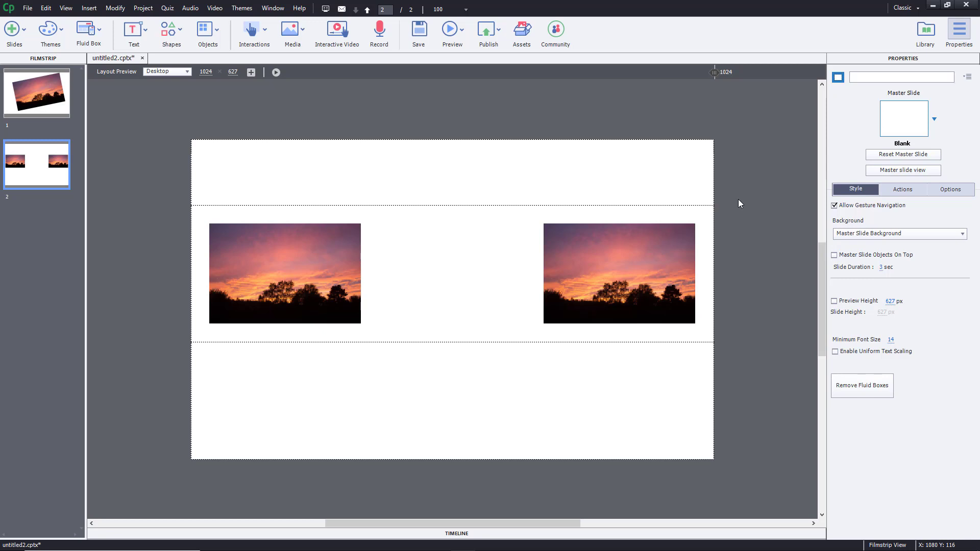
mouse_move(756, 216)
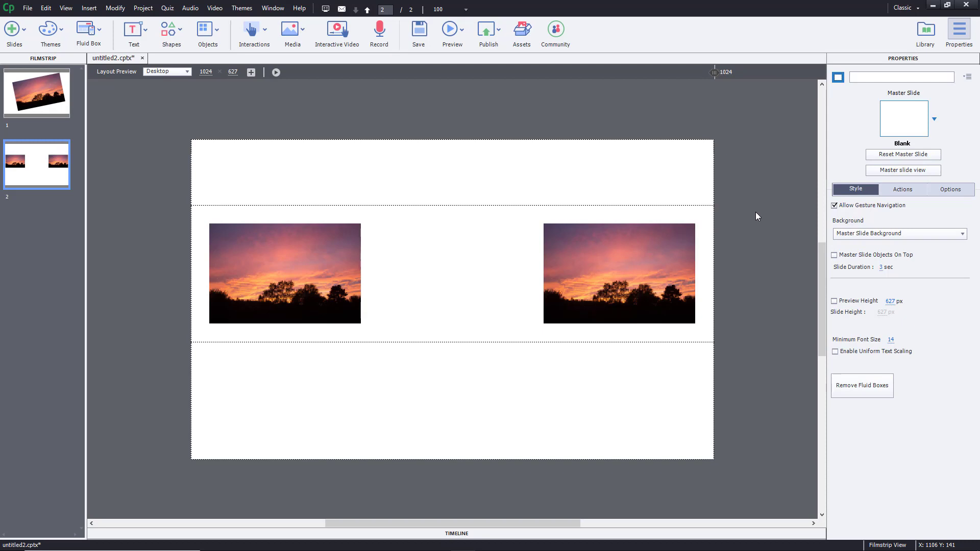
mouse_move(229, 238)
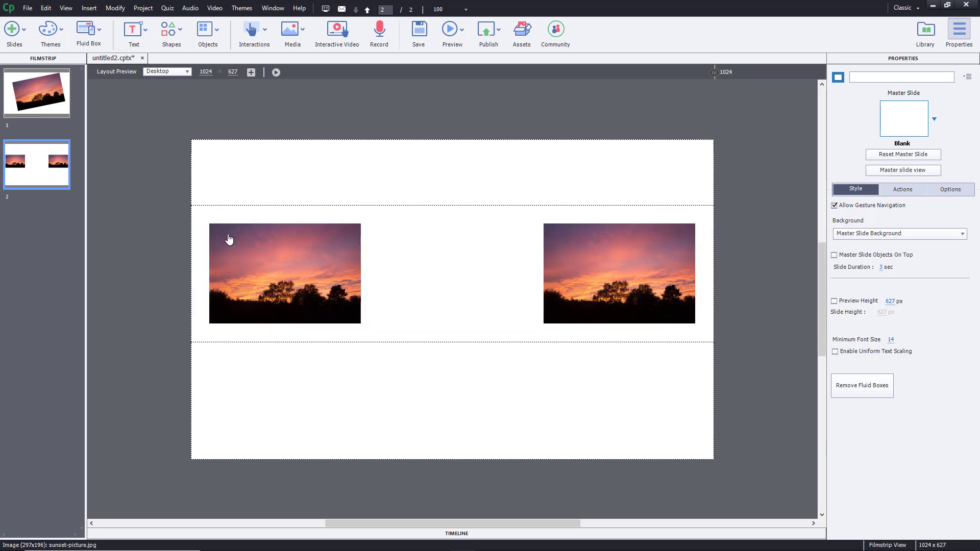